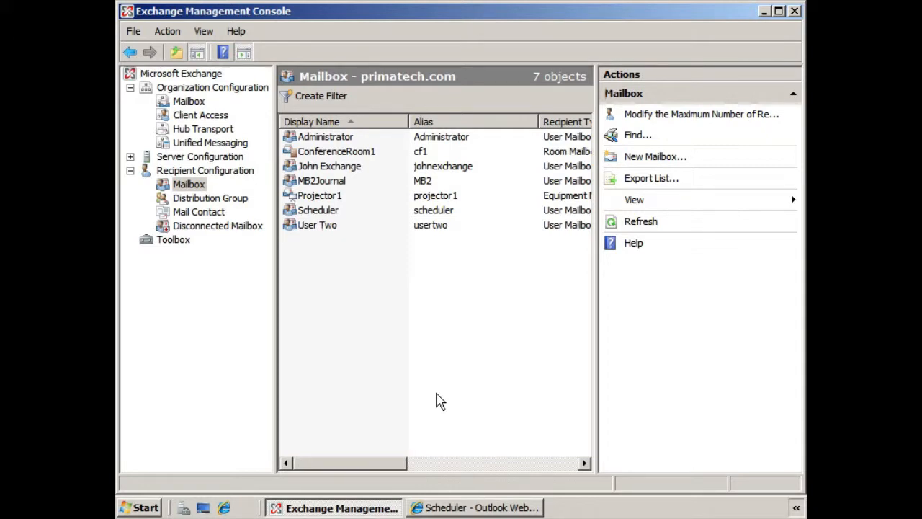
mouse_move(346, 176)
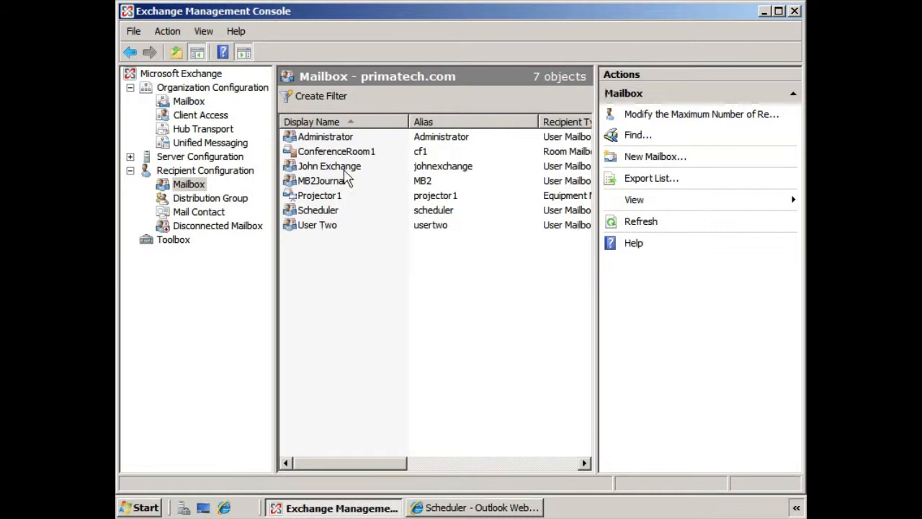
- Start editing Our Address List from Organization Configuration > Mailbox address lists
click(187, 101)
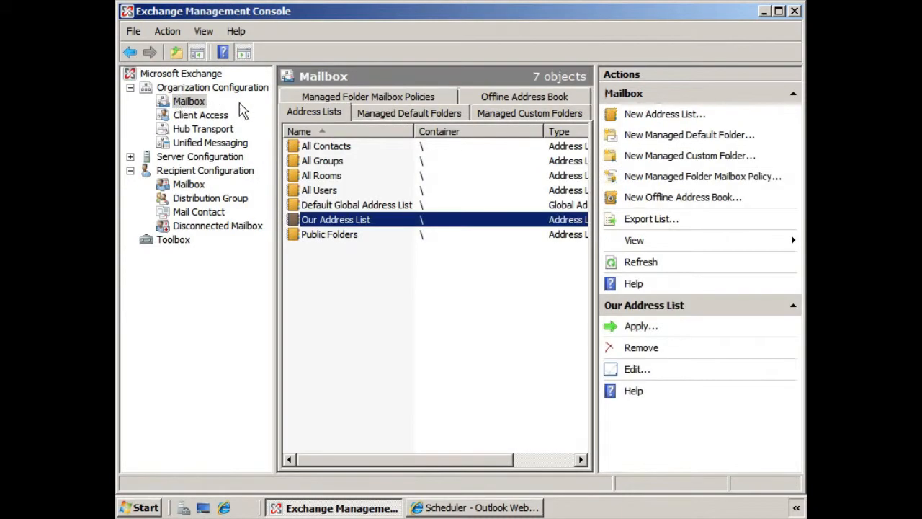
mouse_move(358, 228)
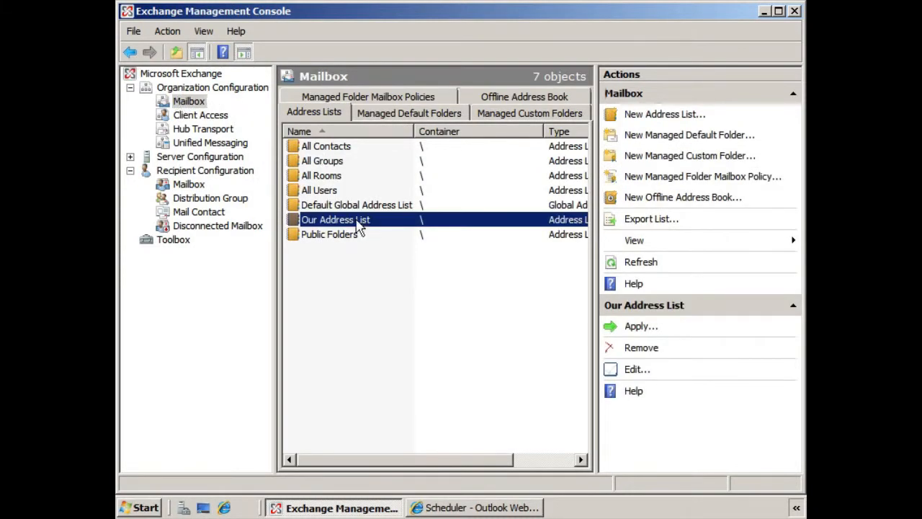
click(637, 369)
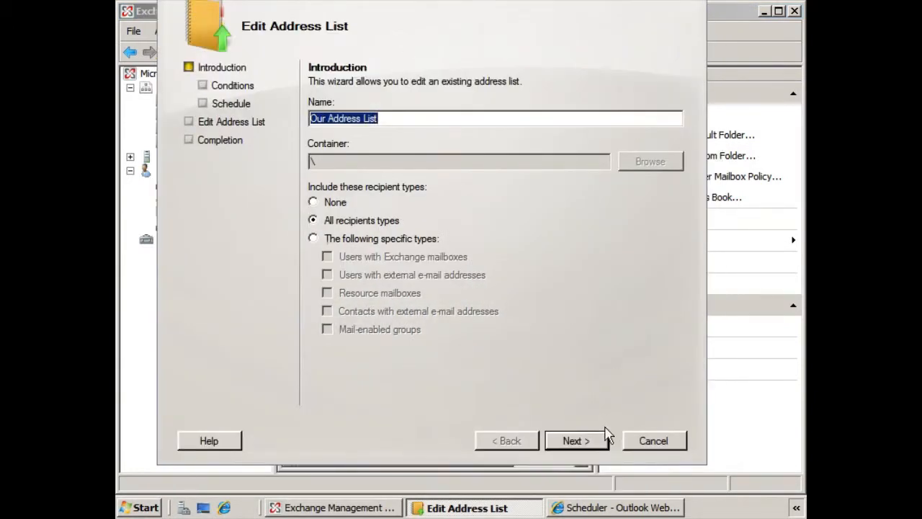
- Preview recipients for the Custom Attribute 1 equals TeamLeader condition, confirming User Two matches
click(576, 441)
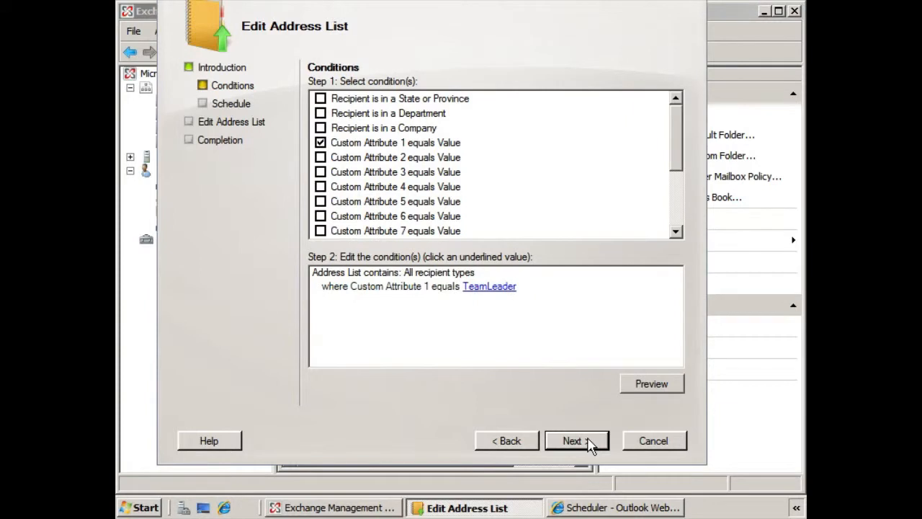
mouse_move(514, 298)
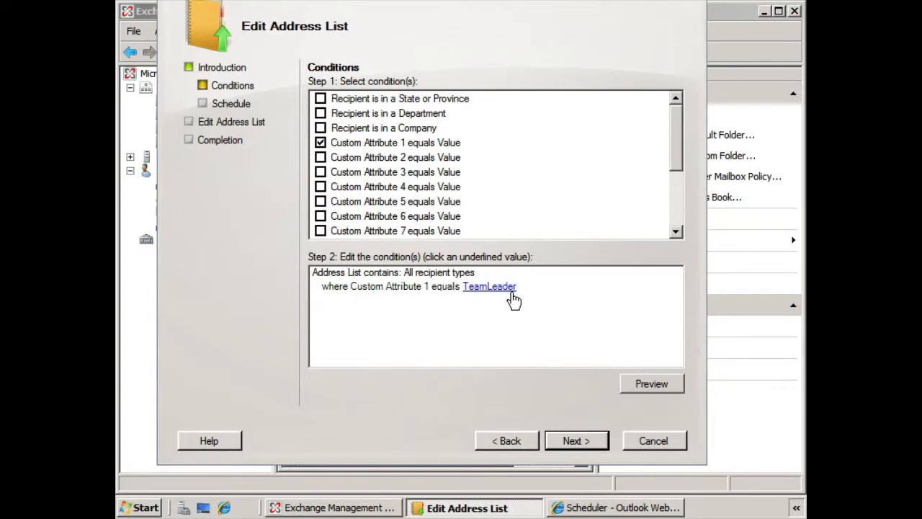
click(652, 384)
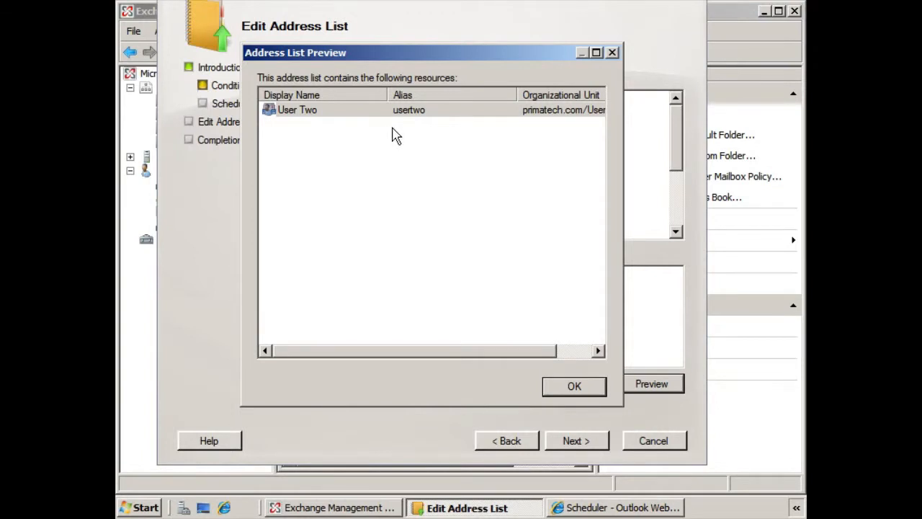
mouse_move(366, 161)
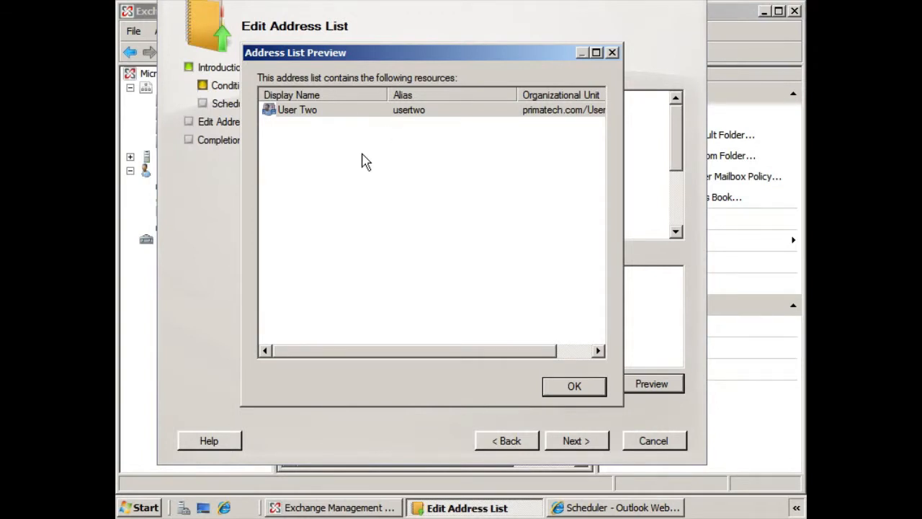
click(574, 386)
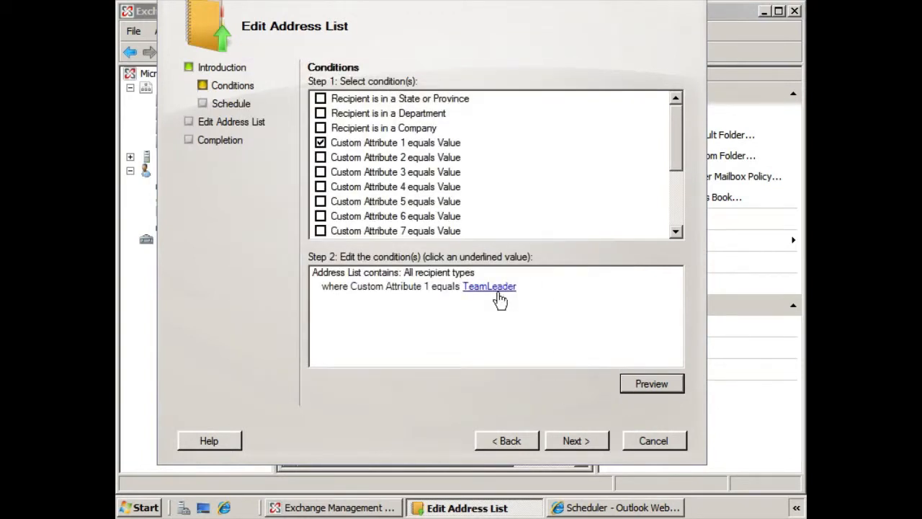
- Replace the Custom Attribute 1 value TeamLeader with TeamAdmin and confirm it
click(488, 285)
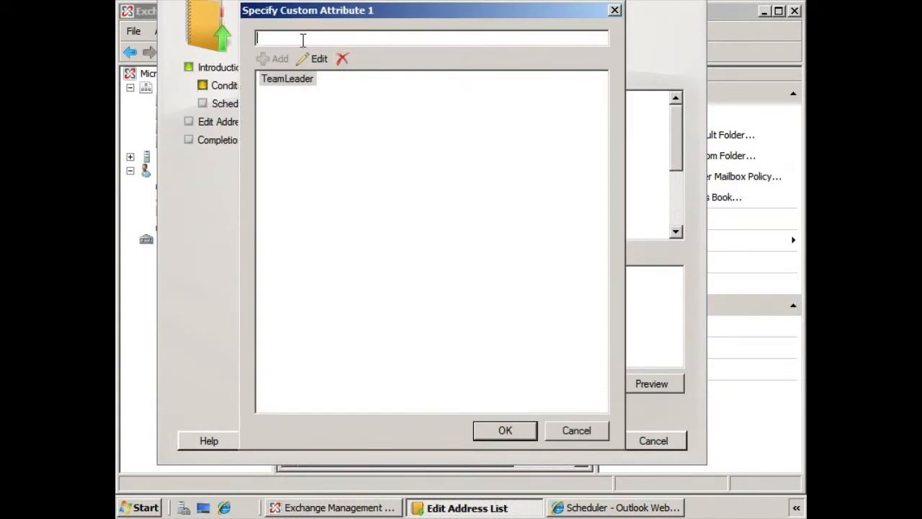
click(343, 58)
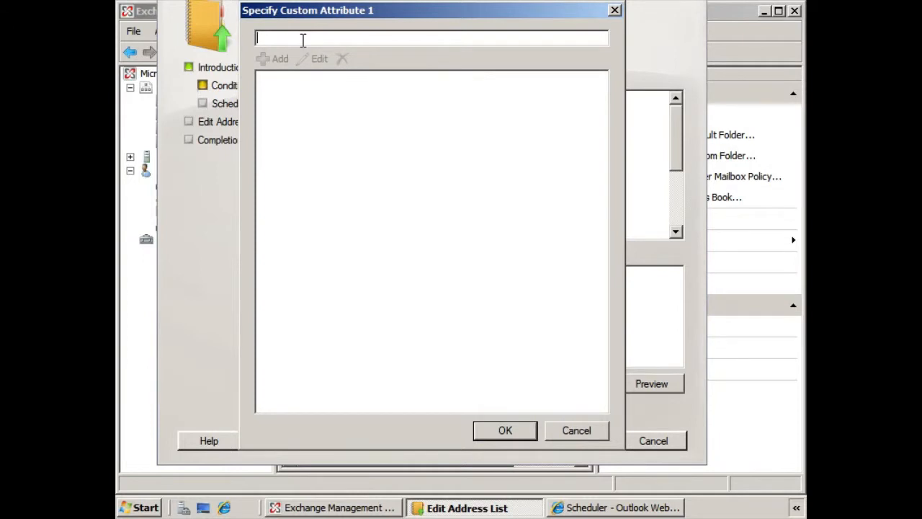
text(TeamAdmin)
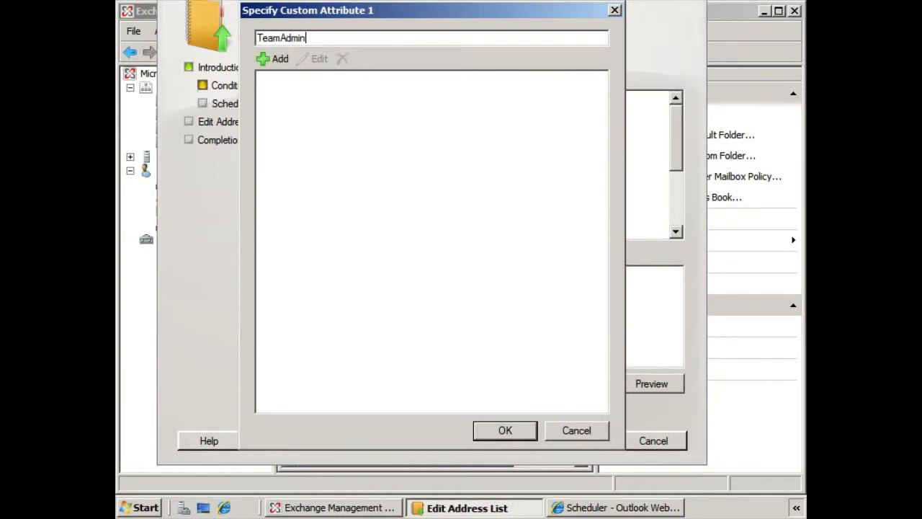
click(274, 58)
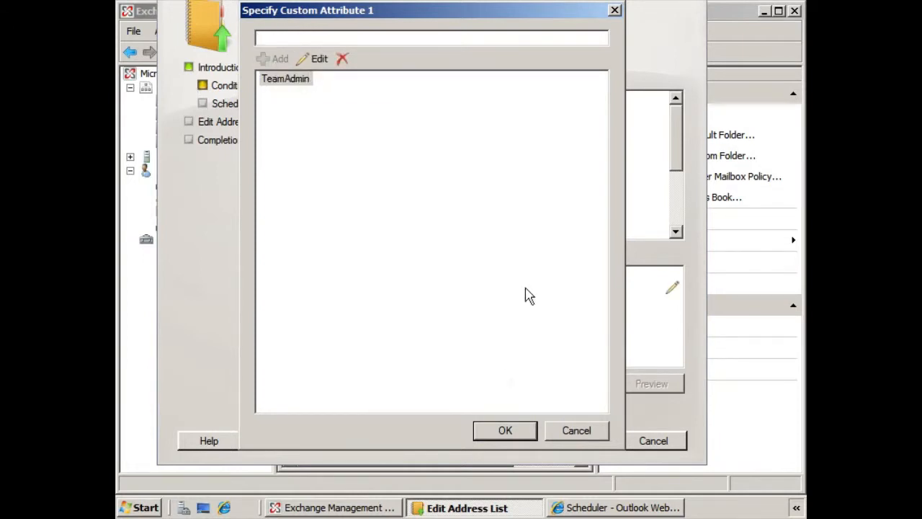
click(504, 430)
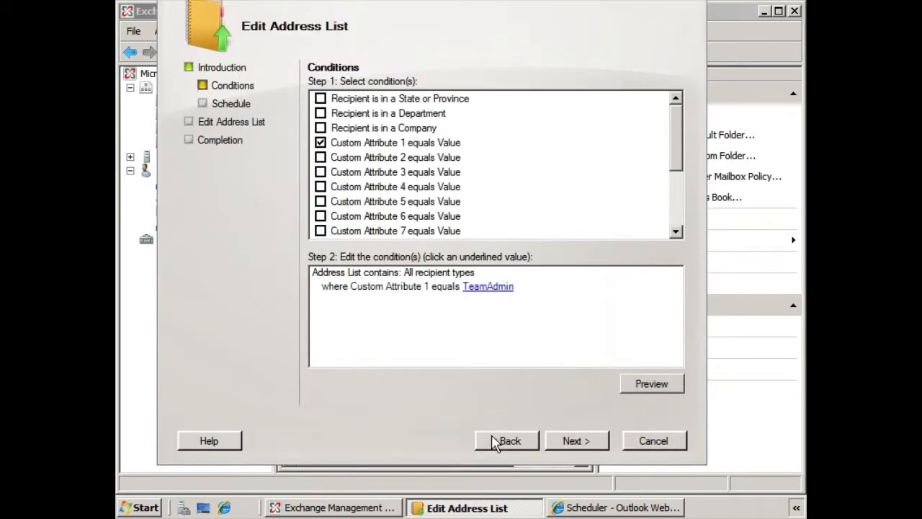
click(651, 383)
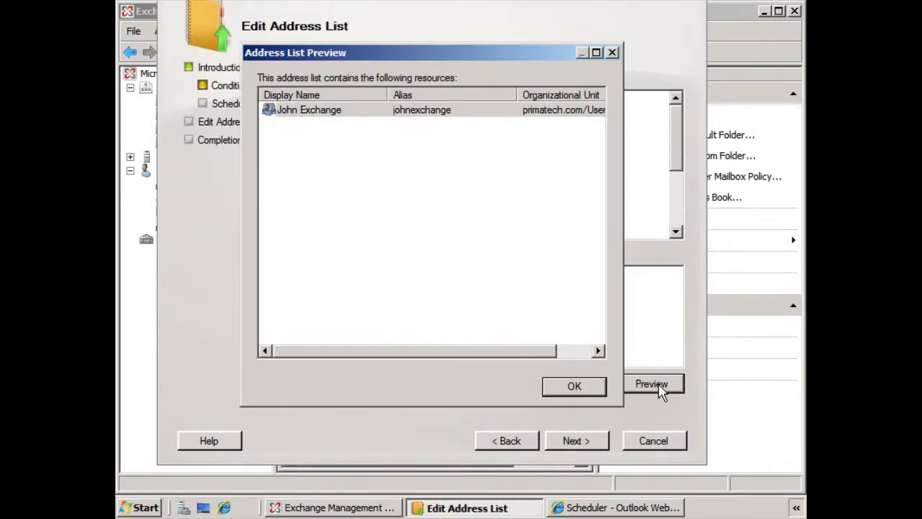
mouse_move(331, 135)
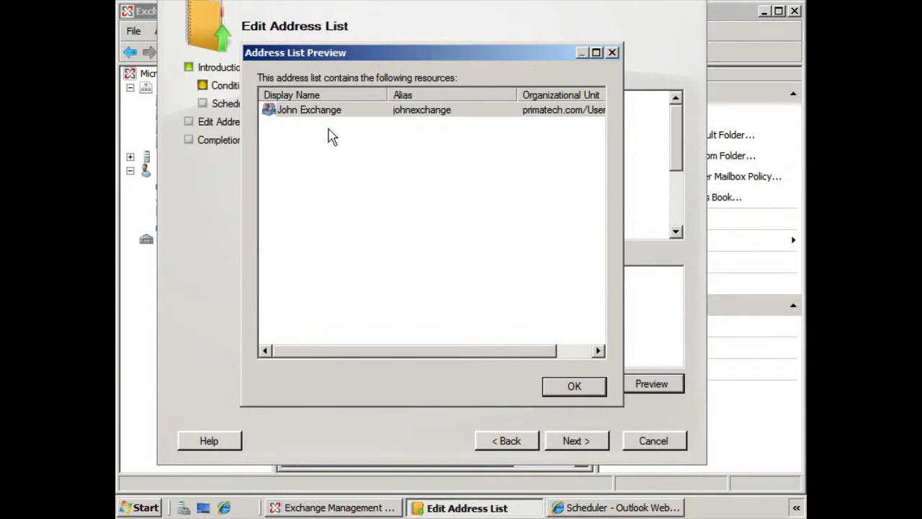
click(574, 386)
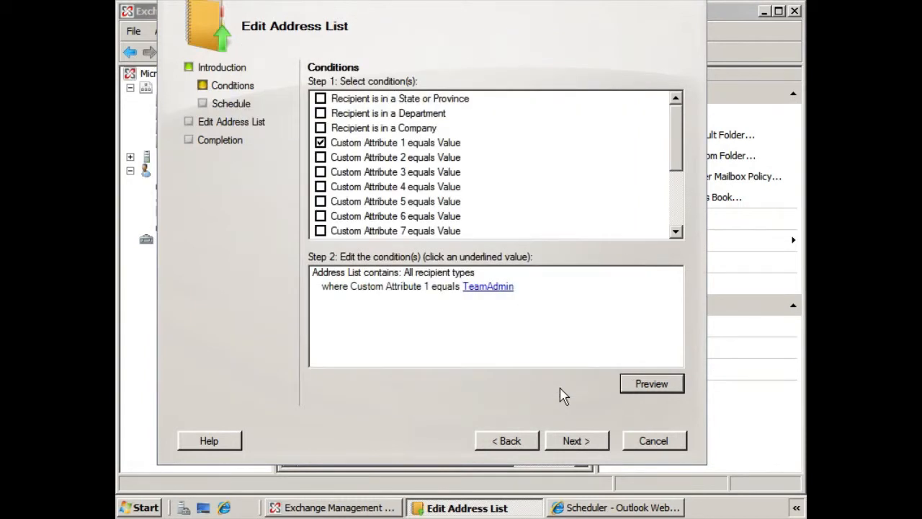
- Set scheduling to not apply the list automatically and reach the configuration summary
click(576, 441)
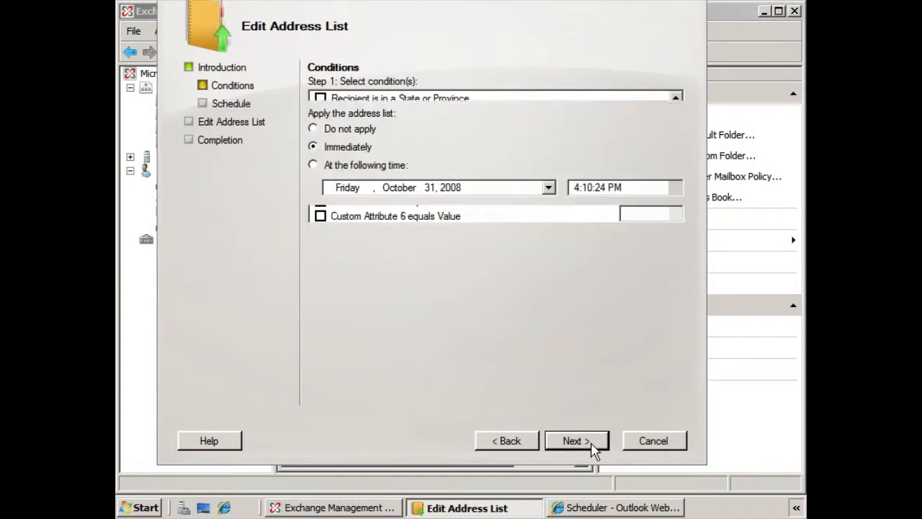
click(577, 441)
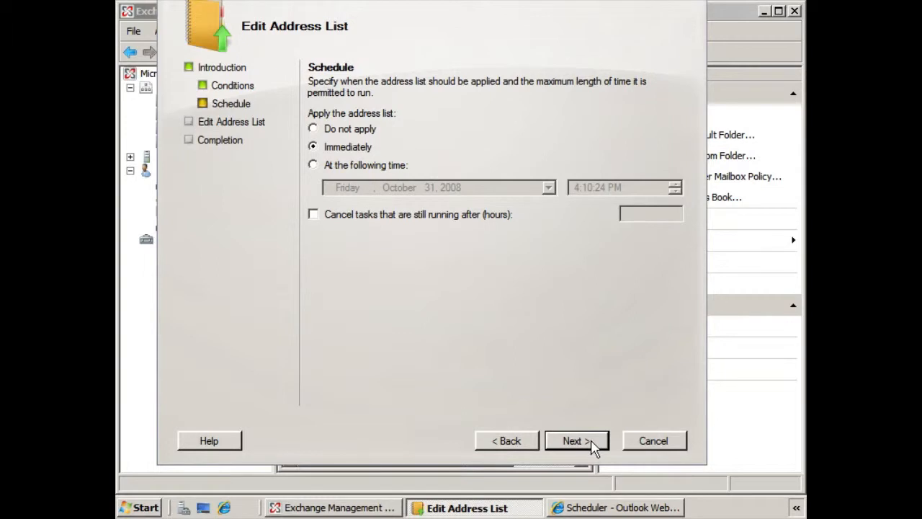
mouse_move(588, 418)
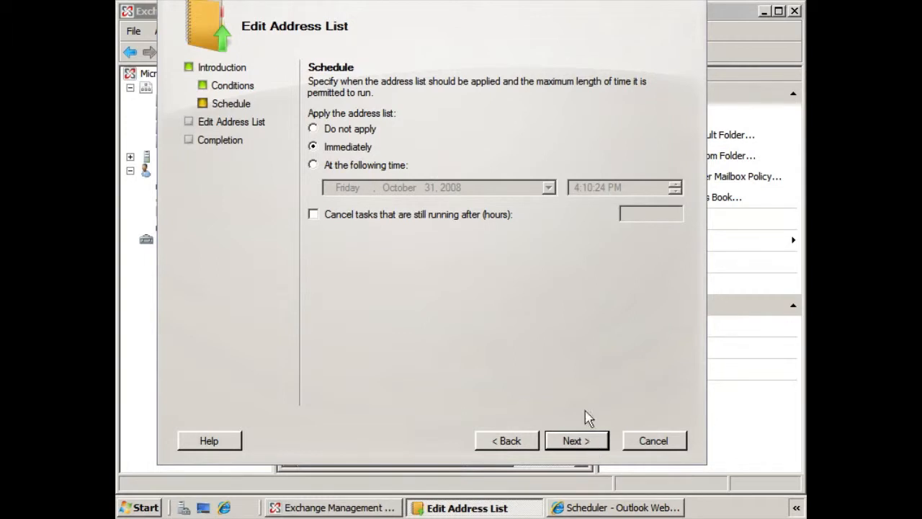
click(313, 128)
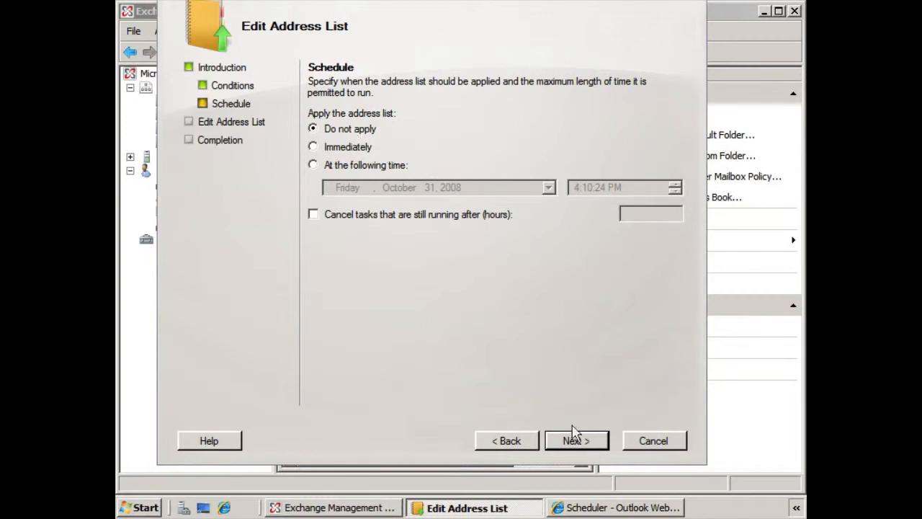
click(577, 441)
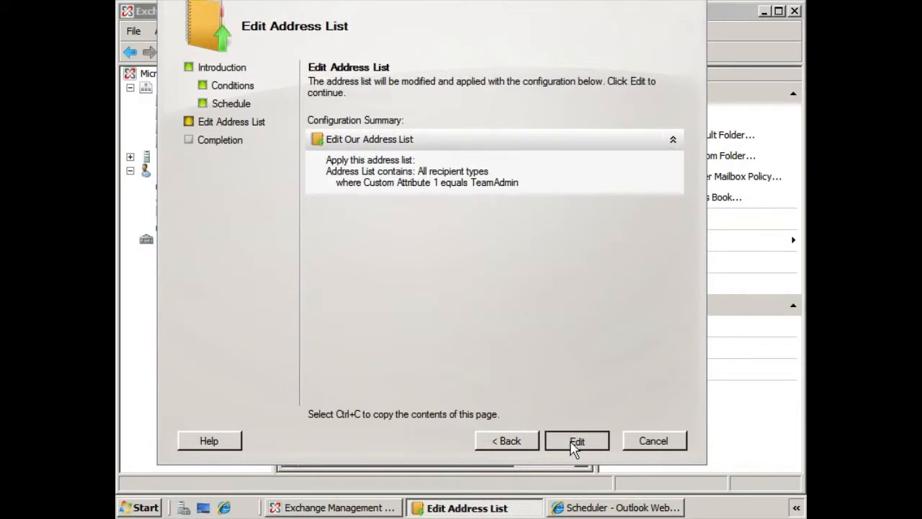
- Run the address list edit and finish the completed wizard
click(576, 441)
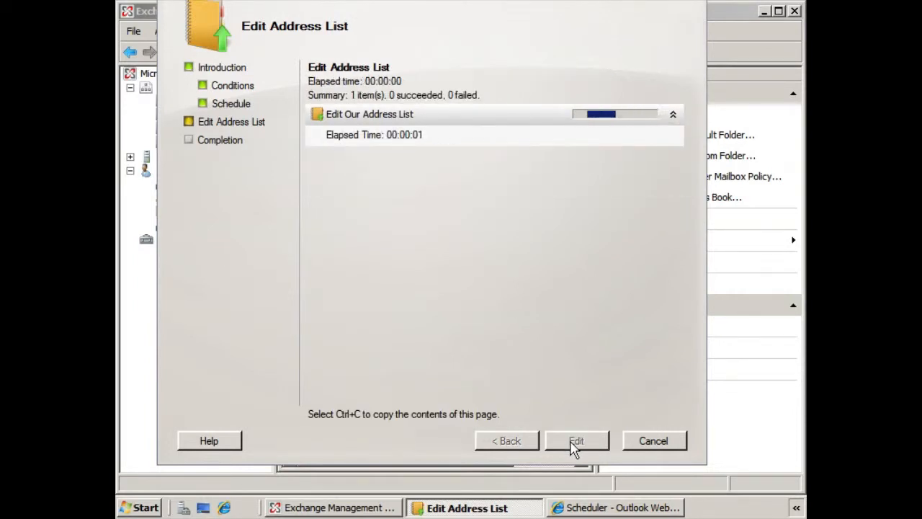
click(576, 441)
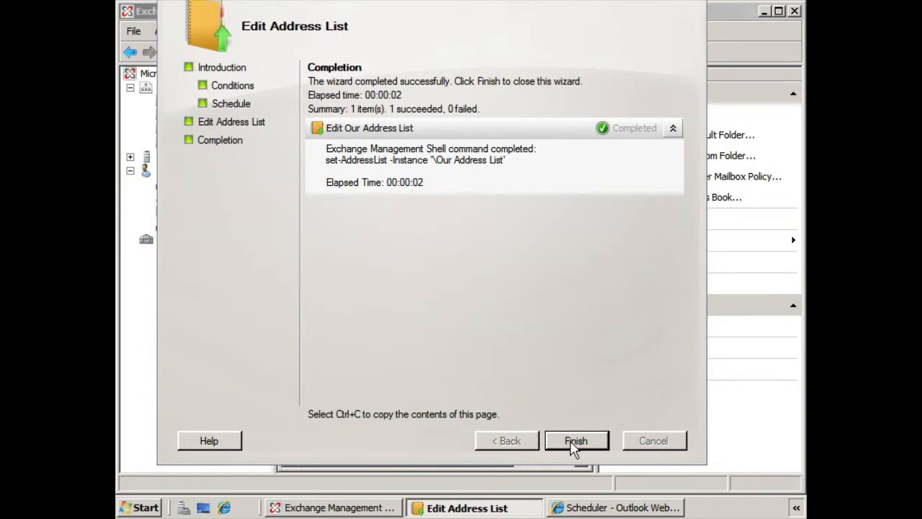
click(576, 441)
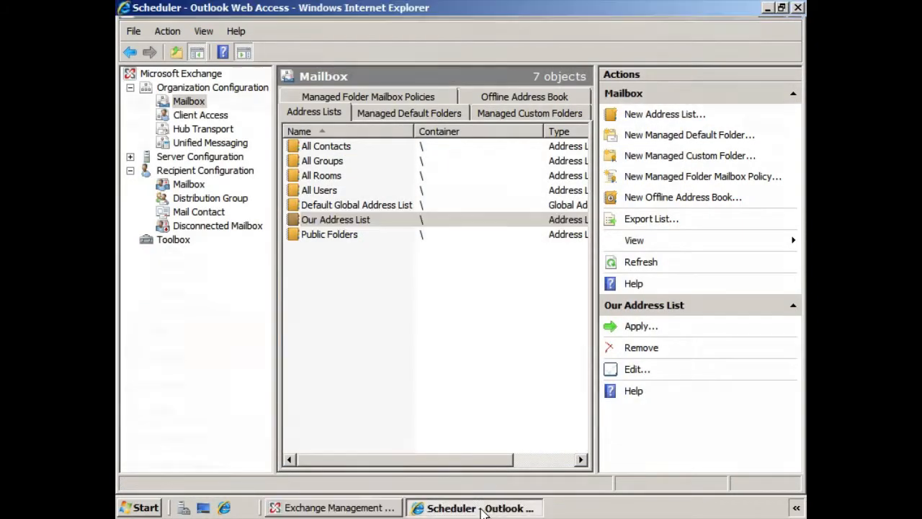
- In Outlook Web Access, show other address lists from a new message's address book
click(474, 508)
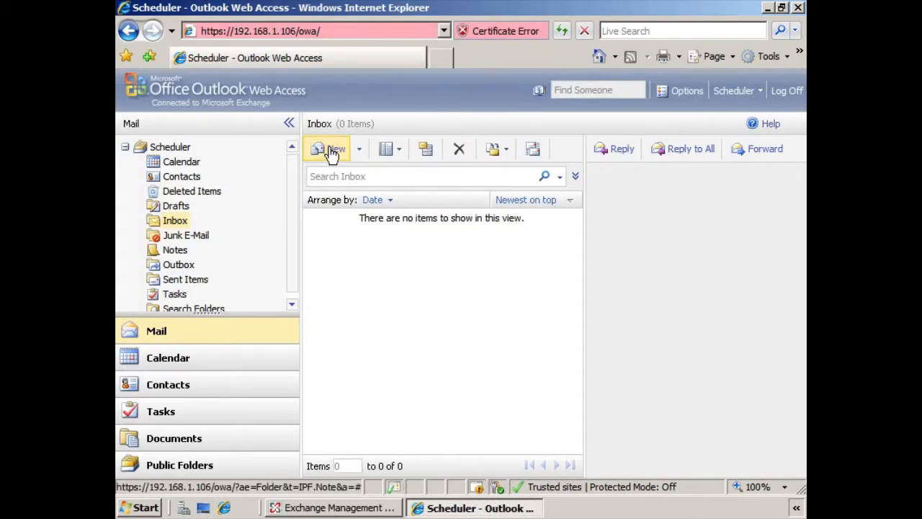
click(329, 149)
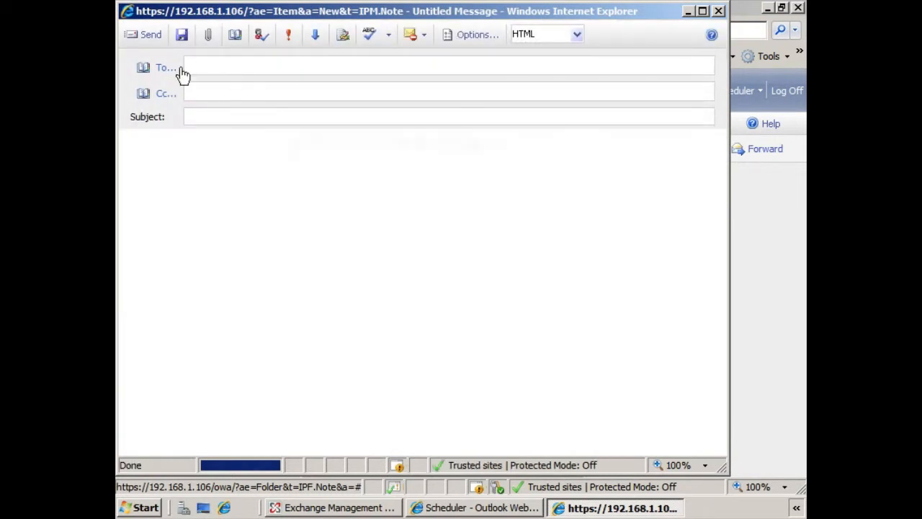
click(164, 68)
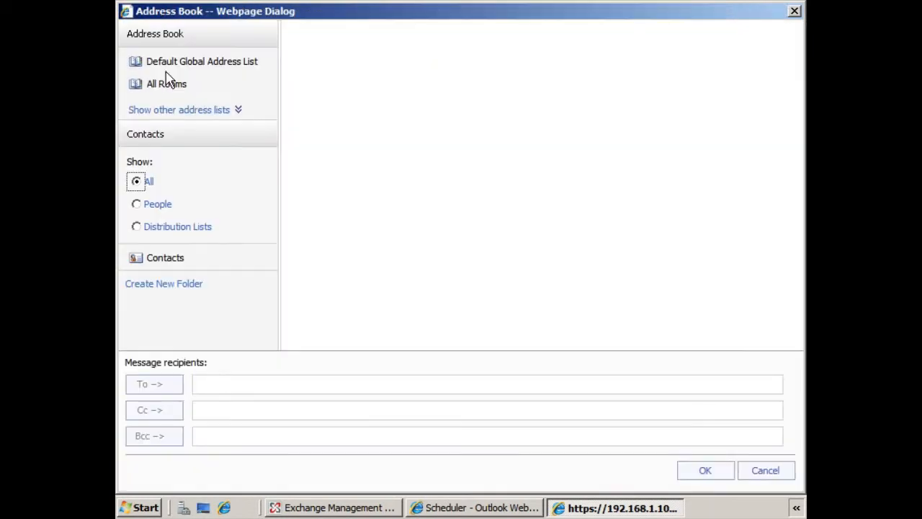
click(201, 60)
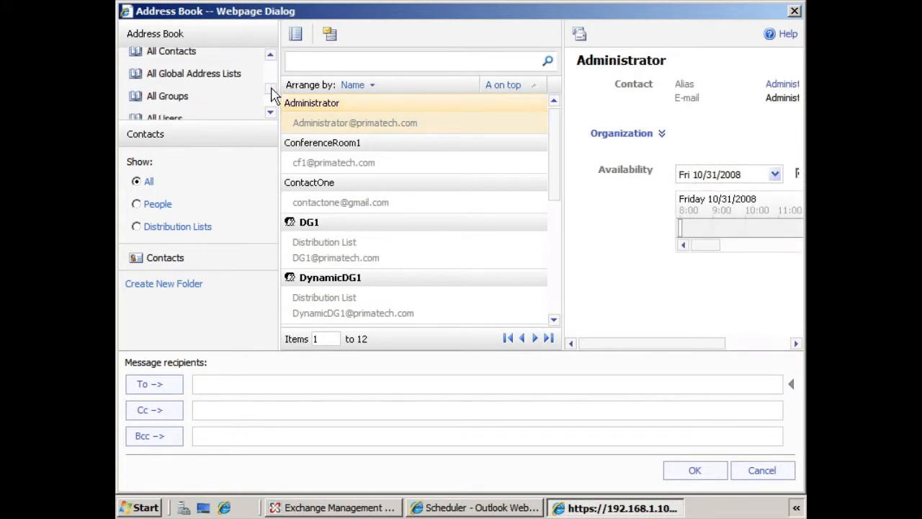
- View Our Address List's members, still only User Two, and return to the inbox
click(181, 97)
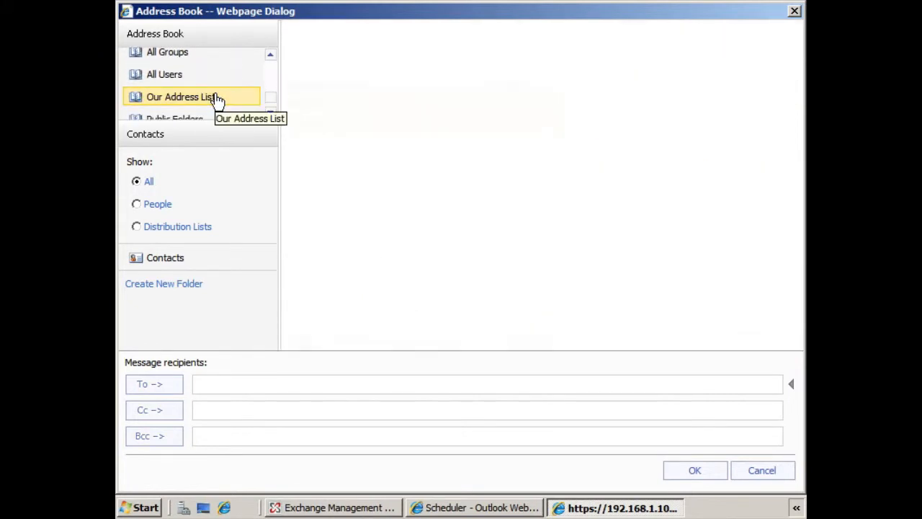
click(182, 96)
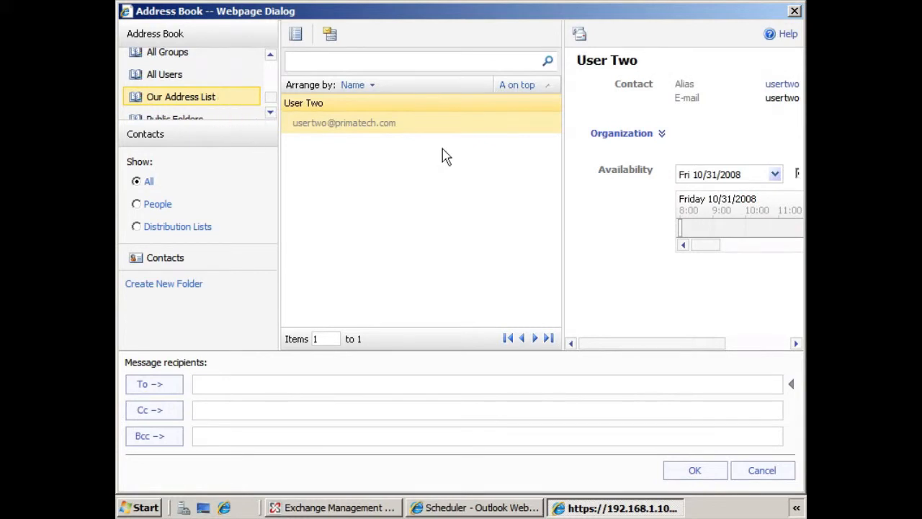
mouse_move(389, 209)
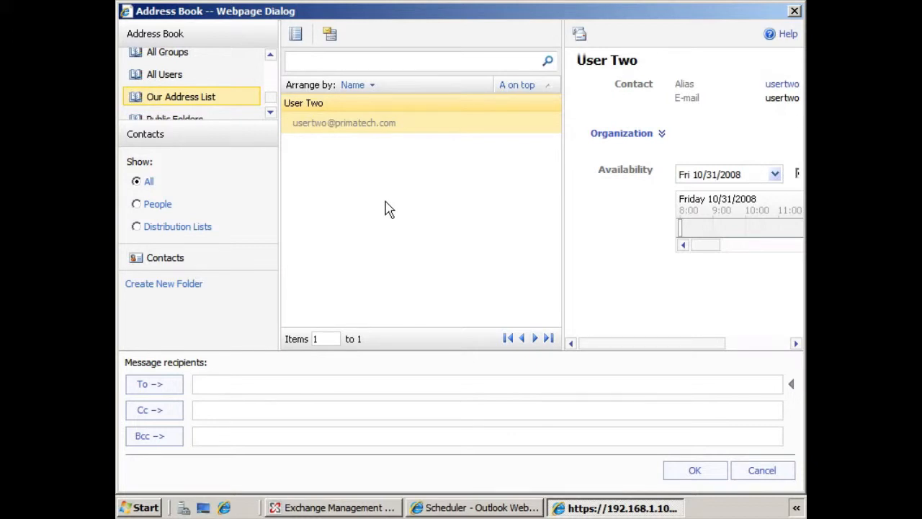
mouse_move(795, 16)
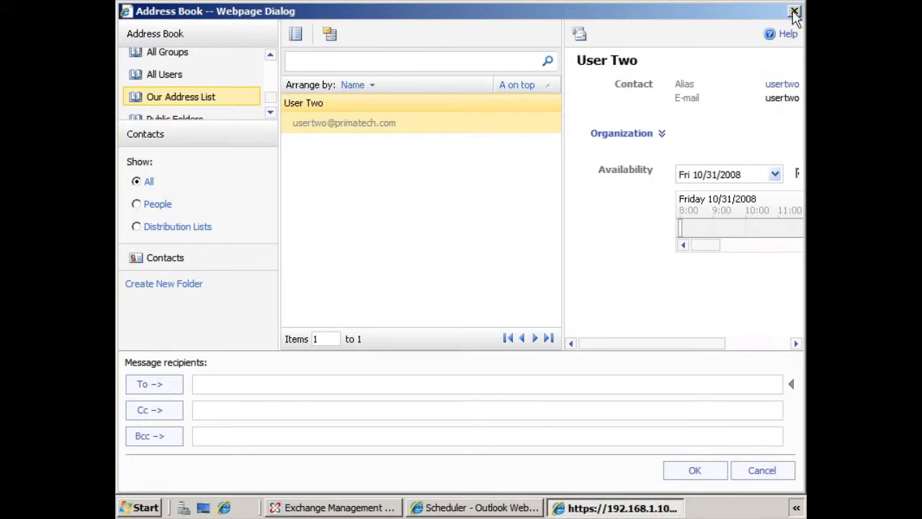
click(796, 12)
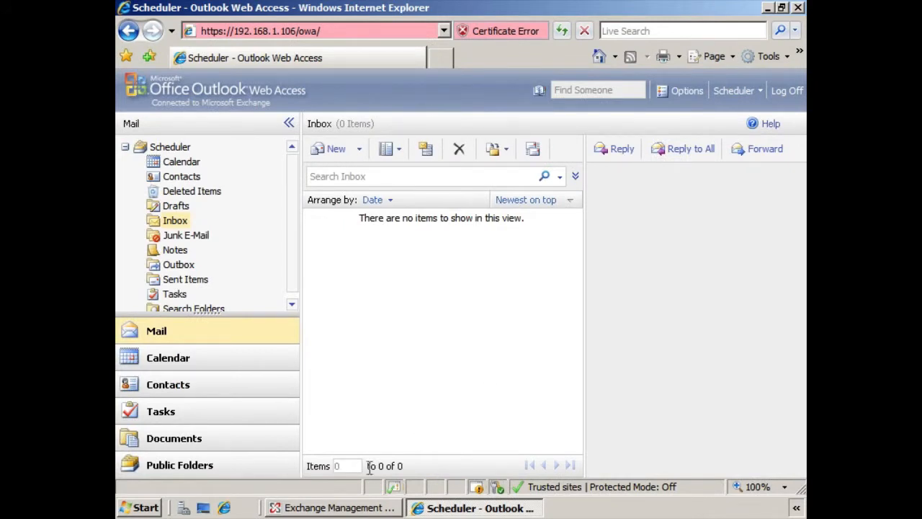
- Back in Exchange Management Console, start the Apply wizard for Our Address List
click(331, 507)
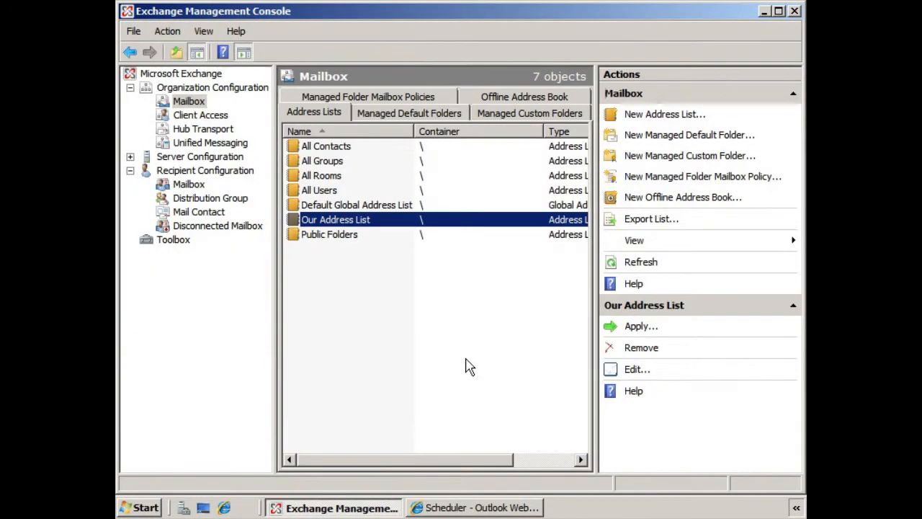
mouse_move(403, 229)
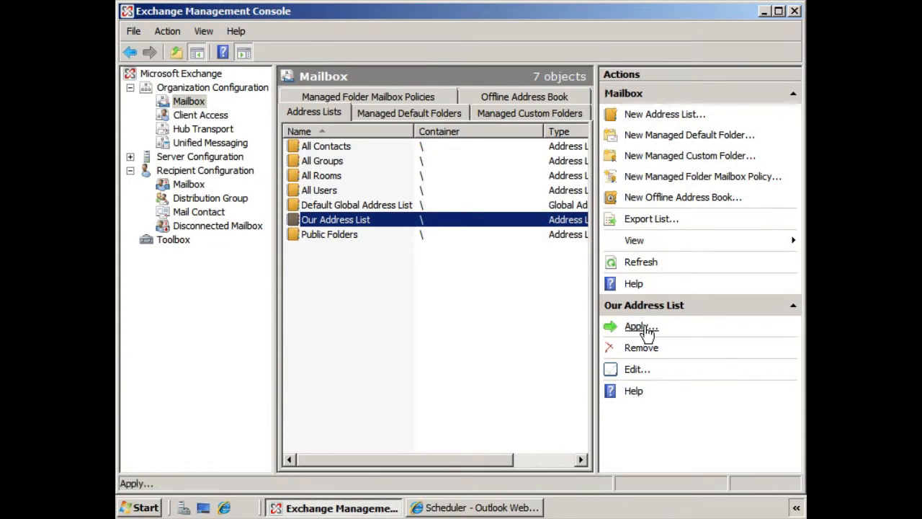
click(636, 326)
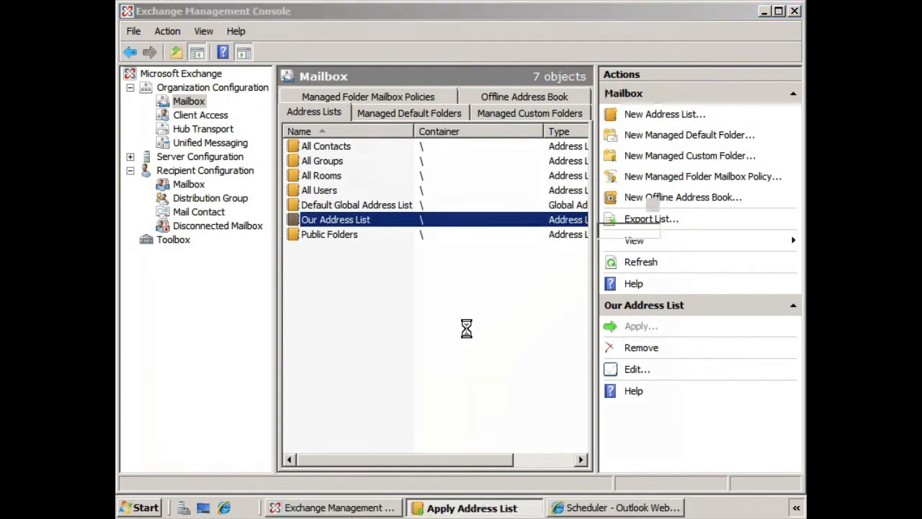
click(639, 326)
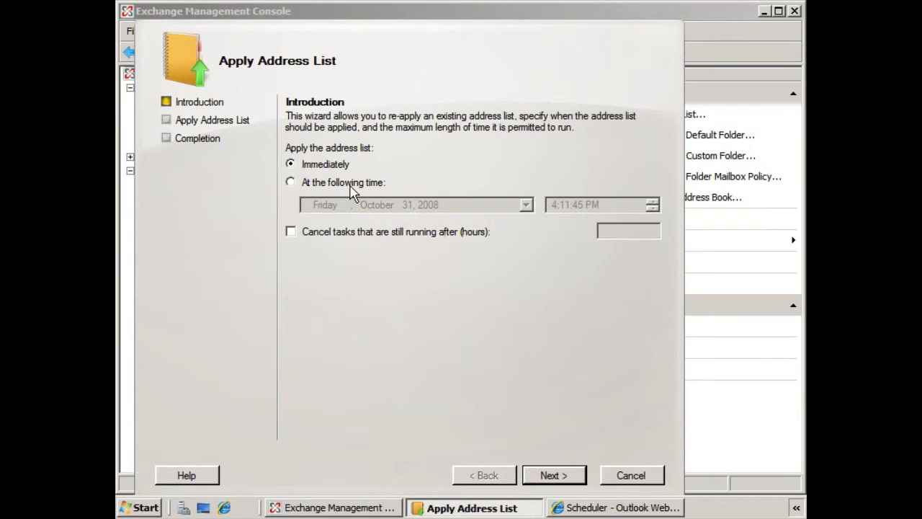
mouse_move(429, 257)
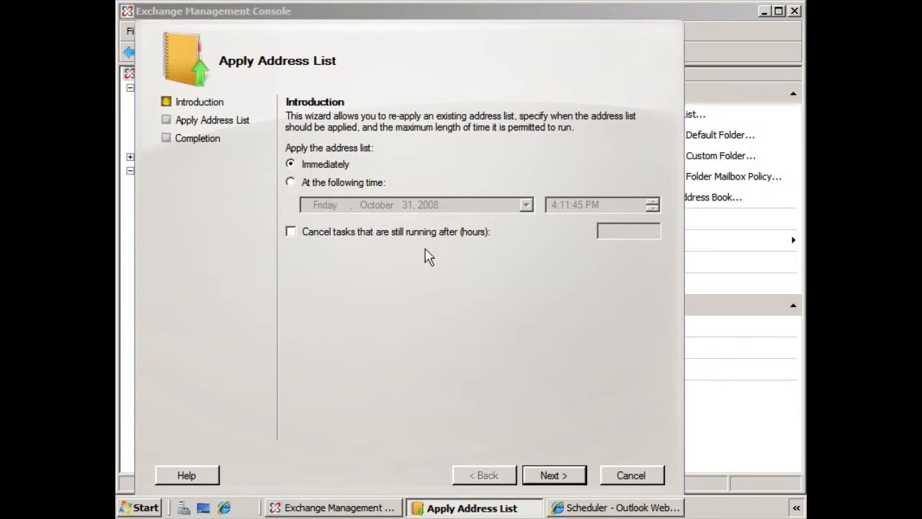
- Apply Our Address List immediately and finish the completed apply wizard
click(553, 475)
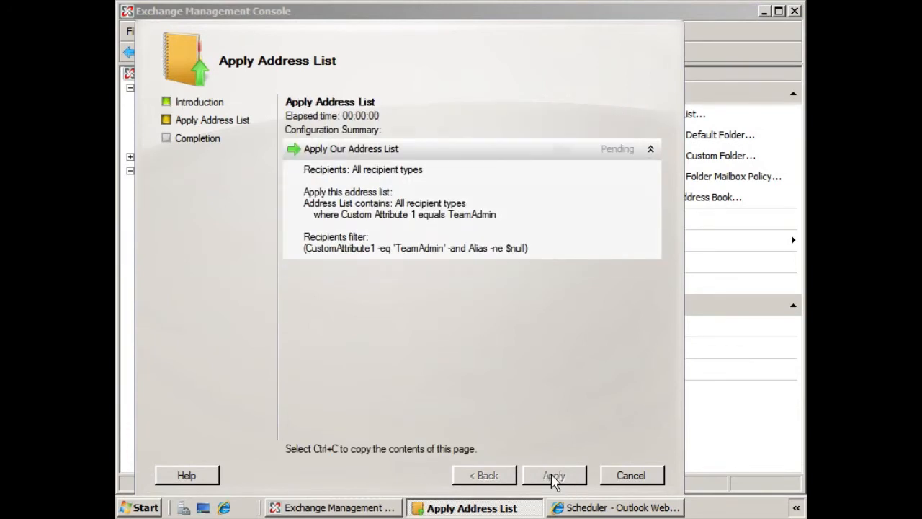
click(553, 475)
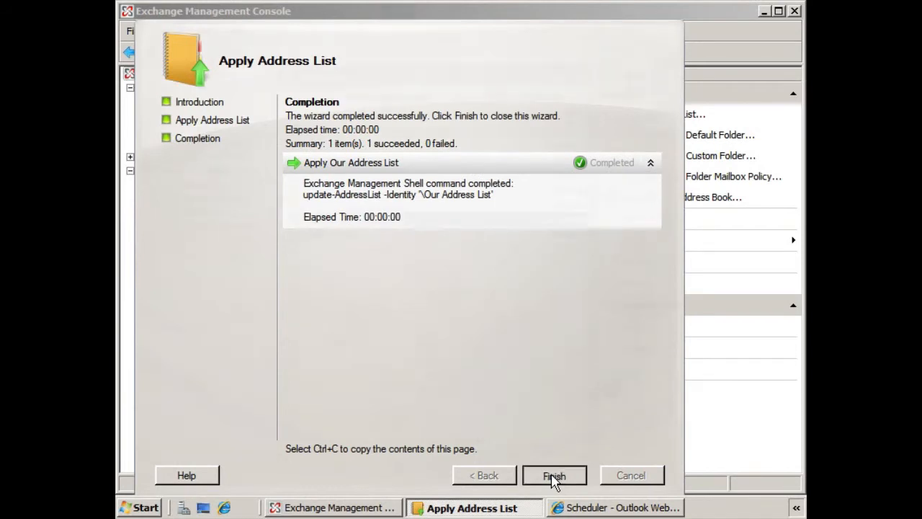
click(553, 475)
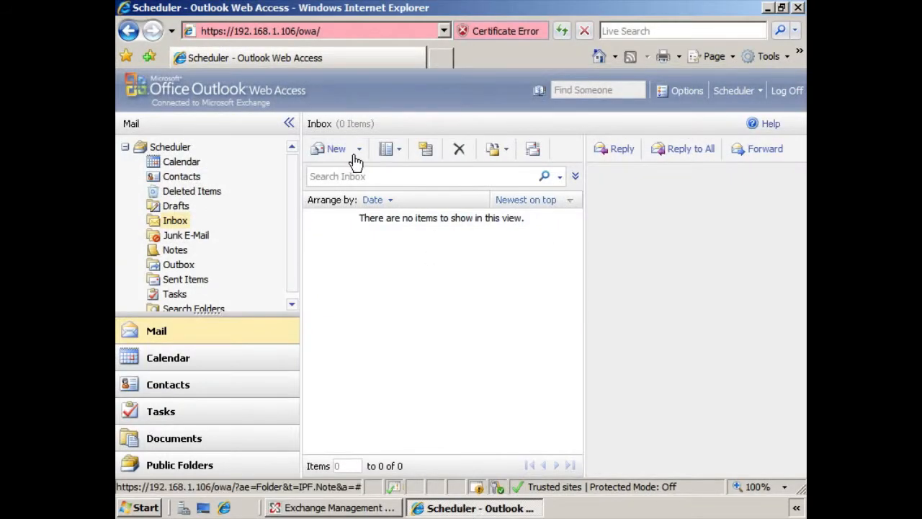
- In OWA's address book, view Our Address List to verify John Exchange now appears
click(335, 148)
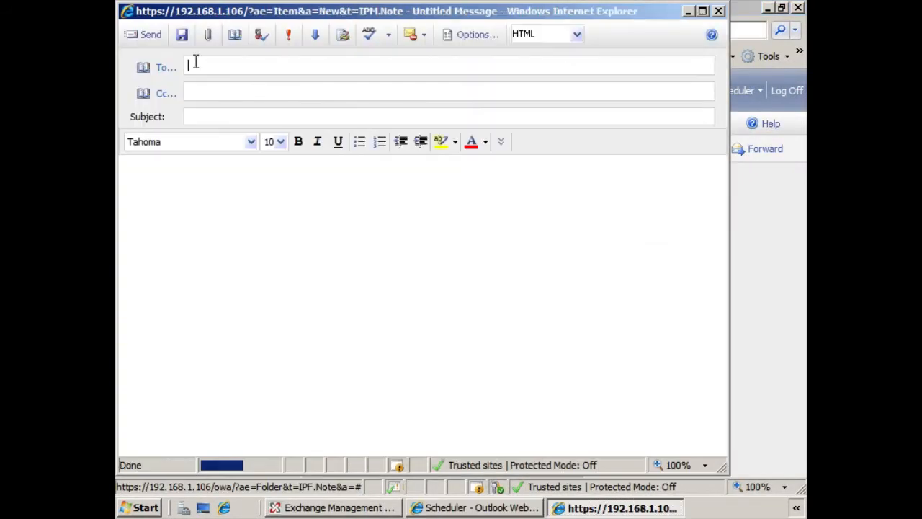
click(164, 67)
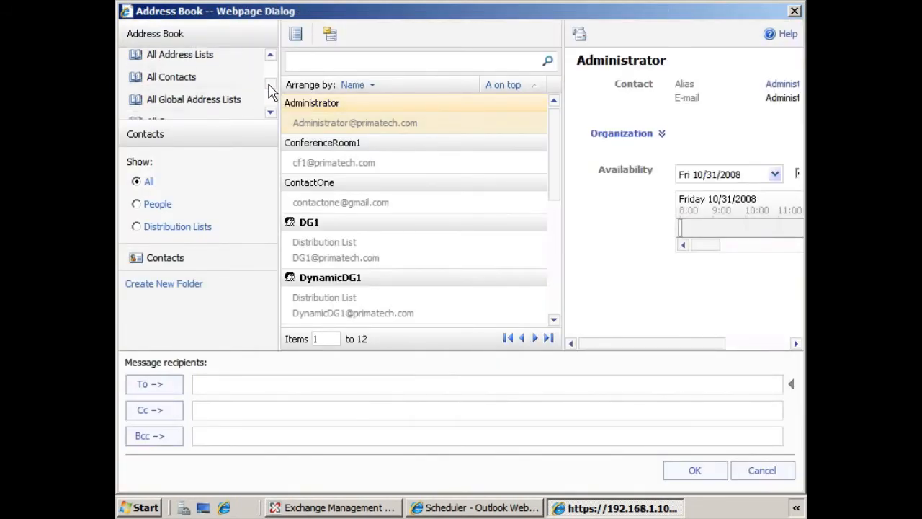
click(181, 88)
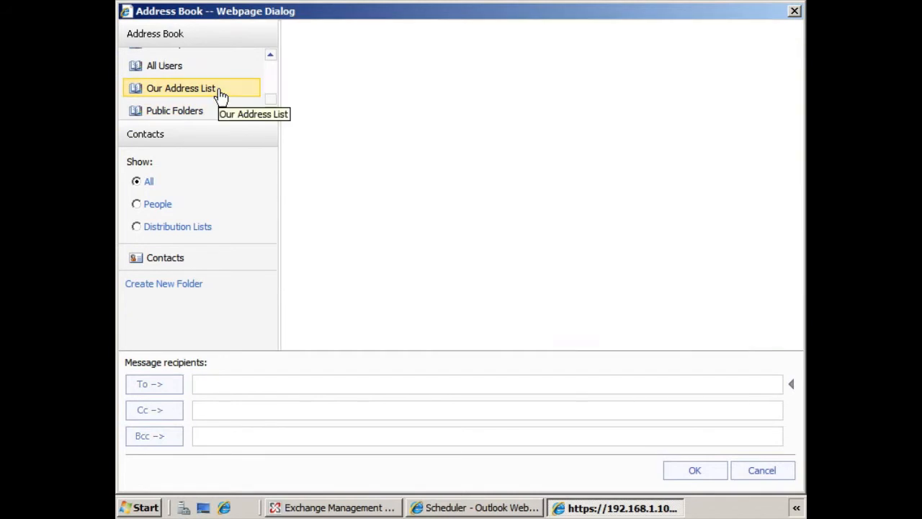
click(181, 88)
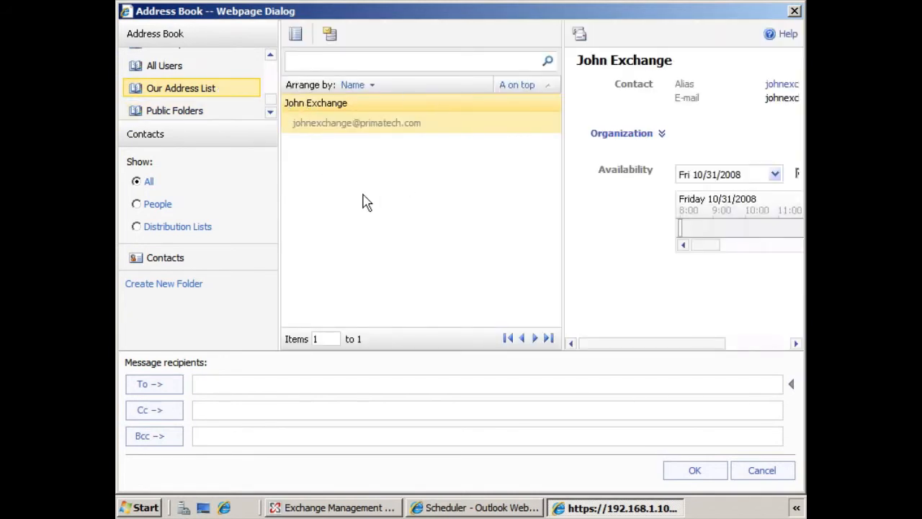